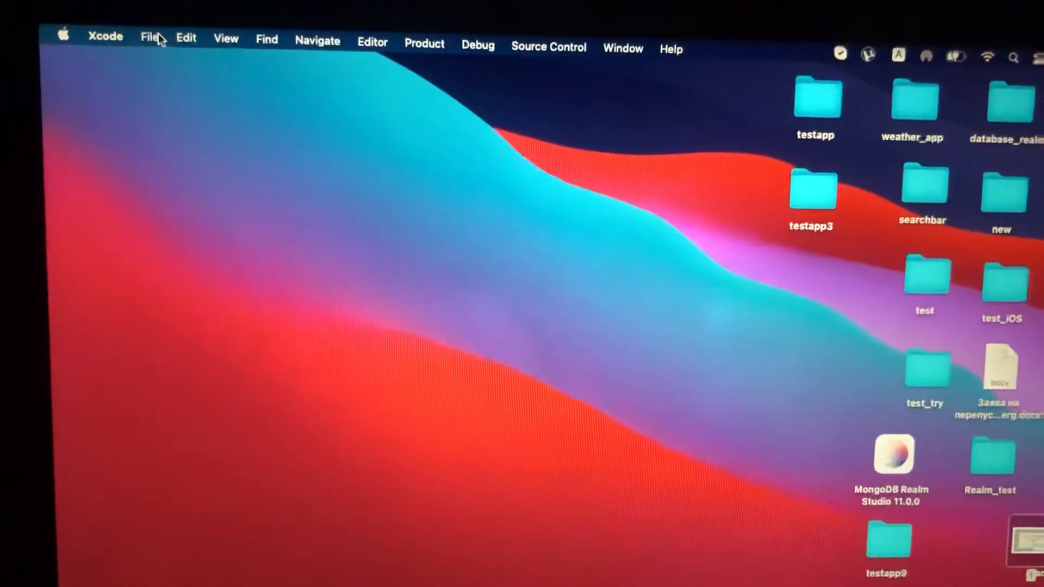
Start a new Xcode project using the iOS App template.
{"action": "left_click", "coordinate": [149, 37]}
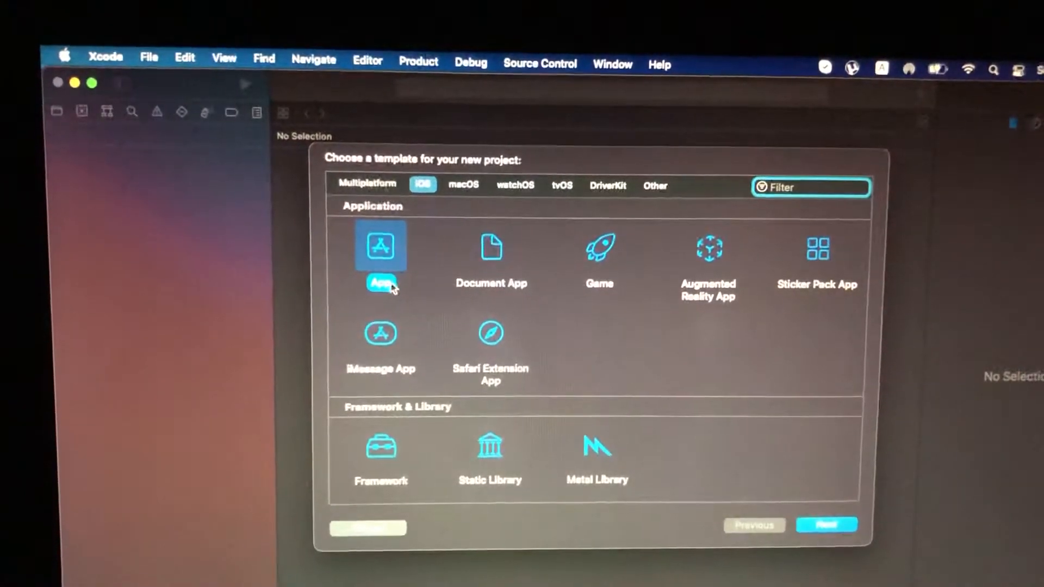
{"action": "left_click", "coordinate": [825, 524]}
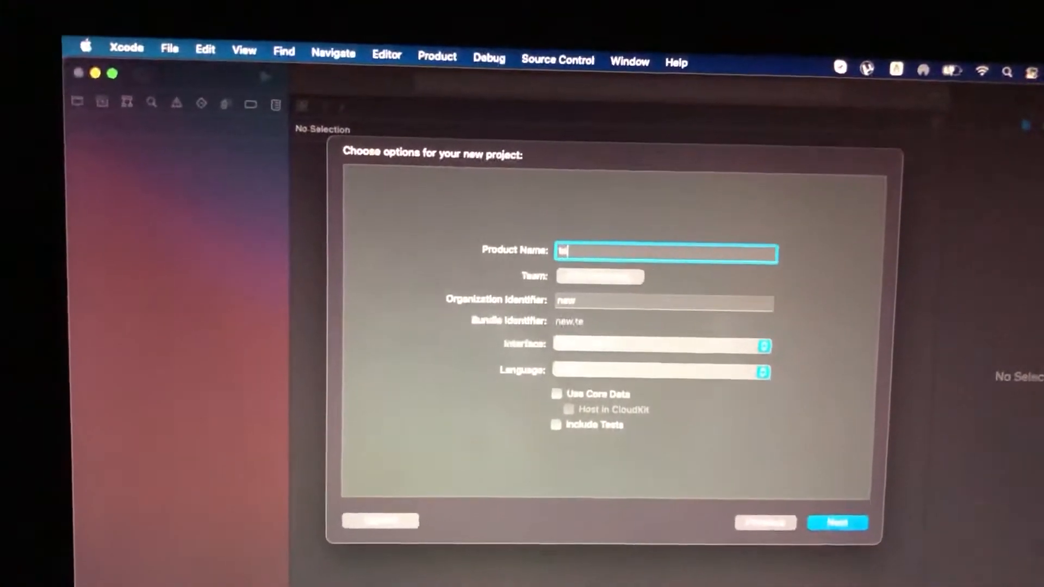
Name the product testapp321 and create the project in the Desktop folder.
{"action": "type", "text": "testapp321"}
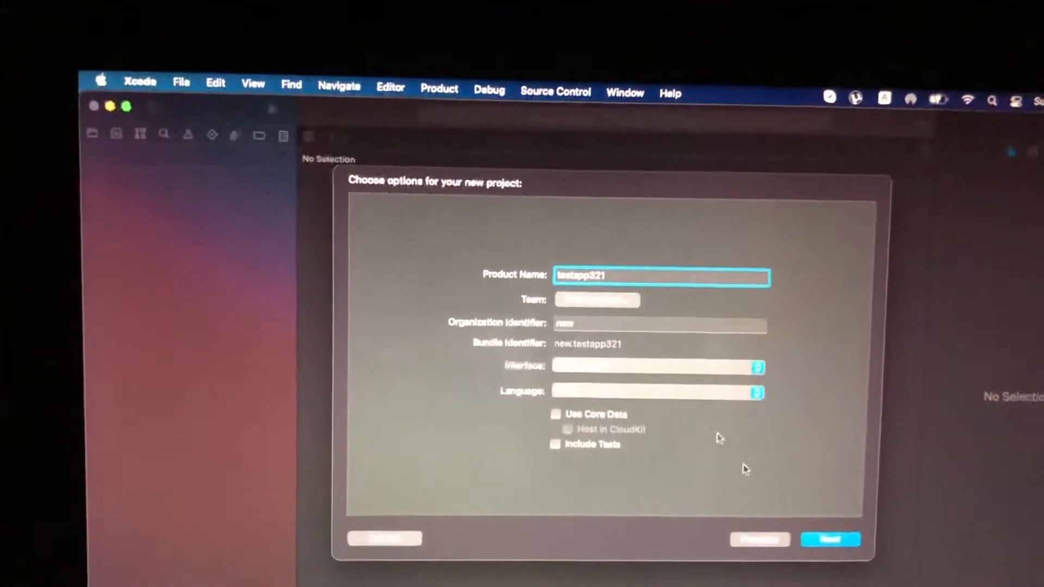
{"action": "left_click", "coordinate": [830, 539]}
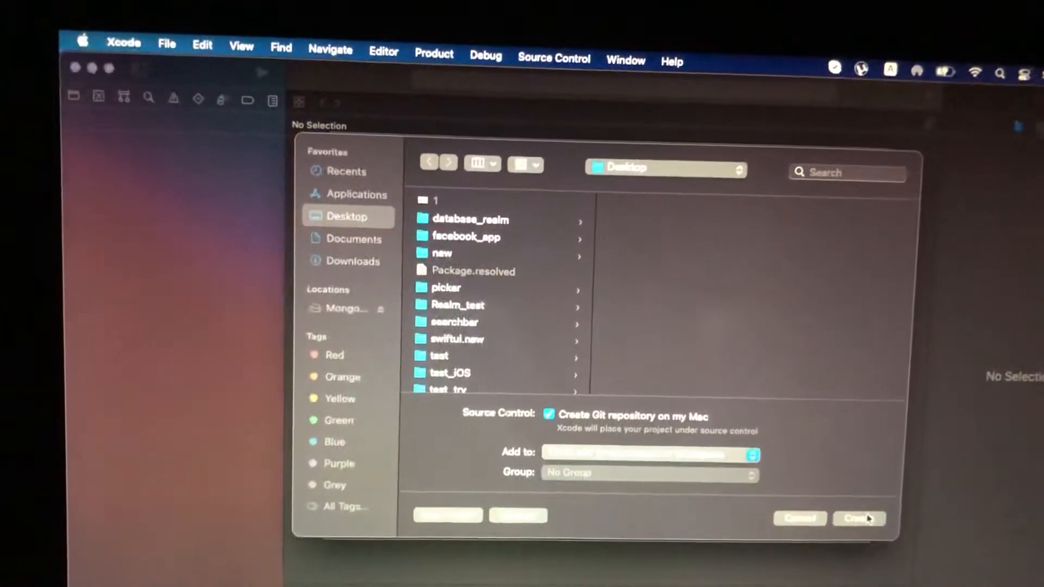
{"action": "left_click", "coordinate": [859, 520]}
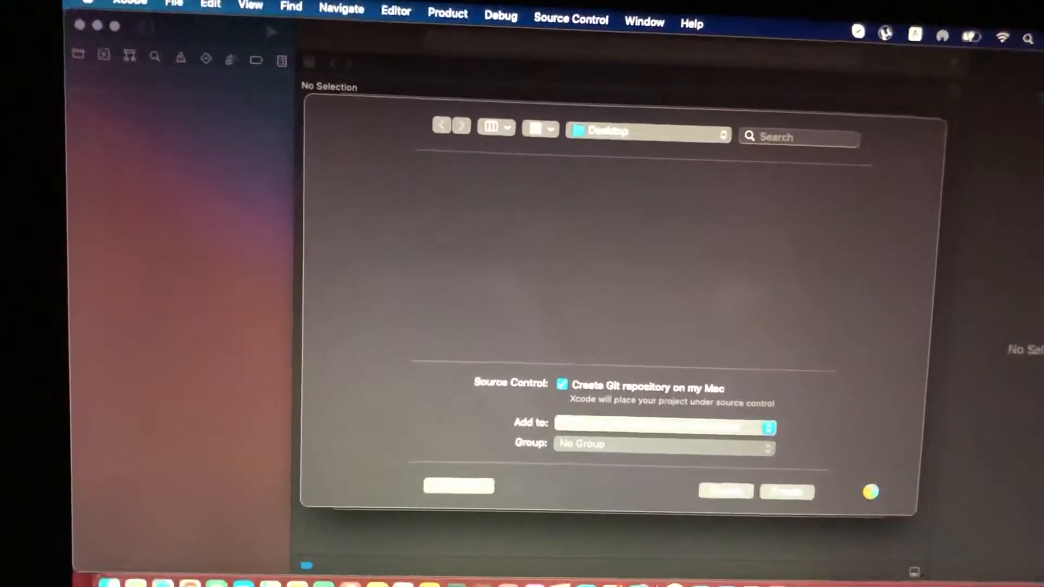
Let the testapp321 project open on its General settings, then head to Terminal.
{"action": "left_click", "coordinate": [786, 491]}
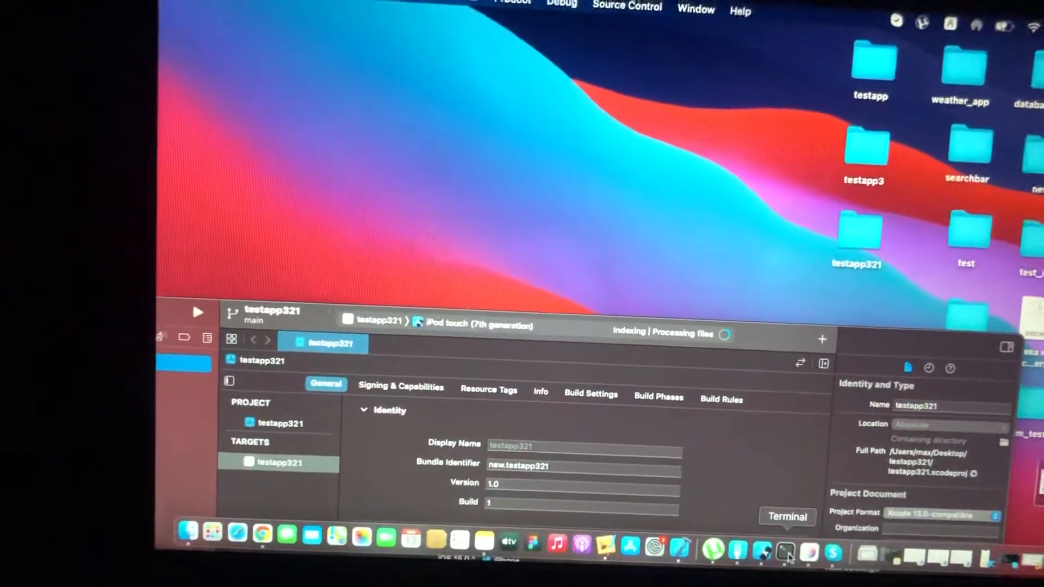
In Terminal, cd into the testapp321 folder by dragging its path in.
{"action": "left_click", "coordinate": [786, 552]}
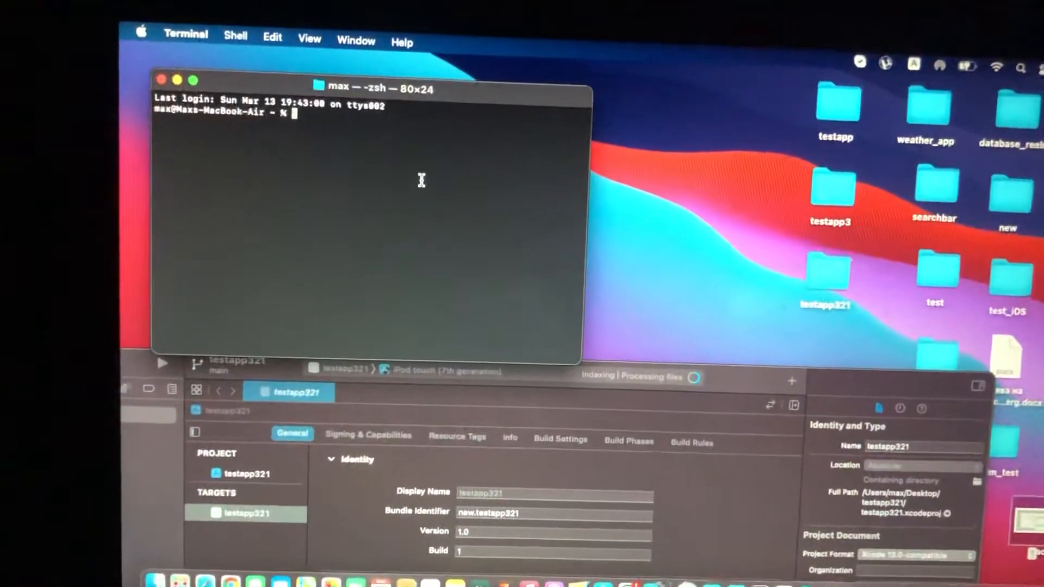
{"action": "type", "text": "cd"}
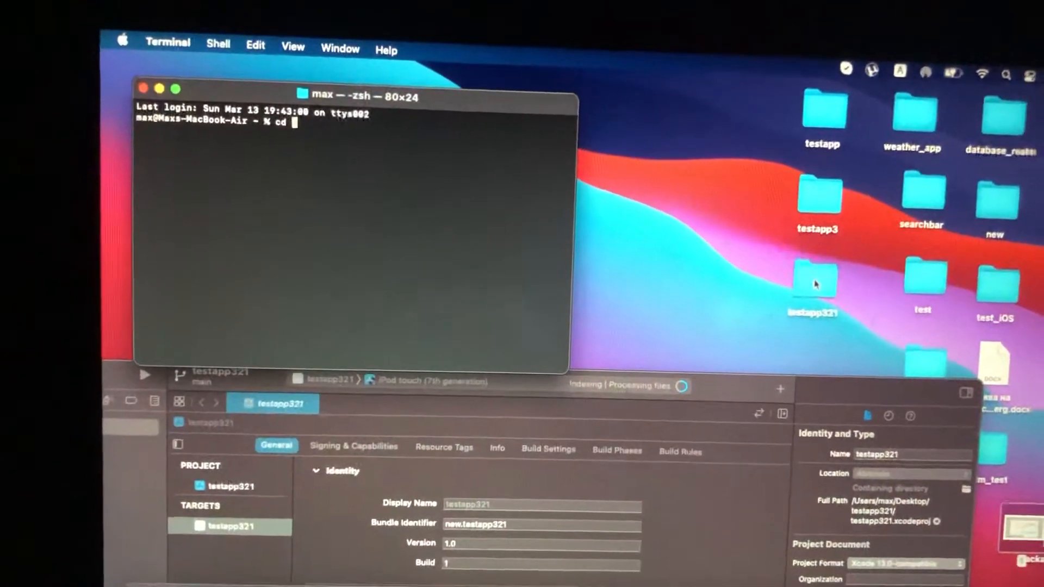
{"action": "left_click_drag", "start_coordinate": [814, 277], "coordinate": [466, 173]}
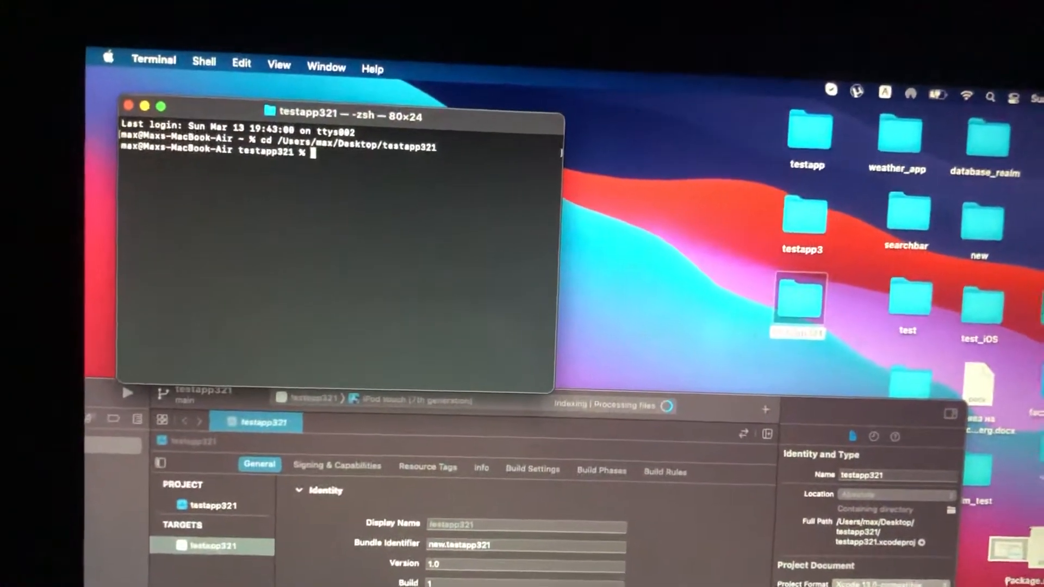
Run pod init to generate a Podfile in the project folder.
{"action": "type", "text": "pod init"}
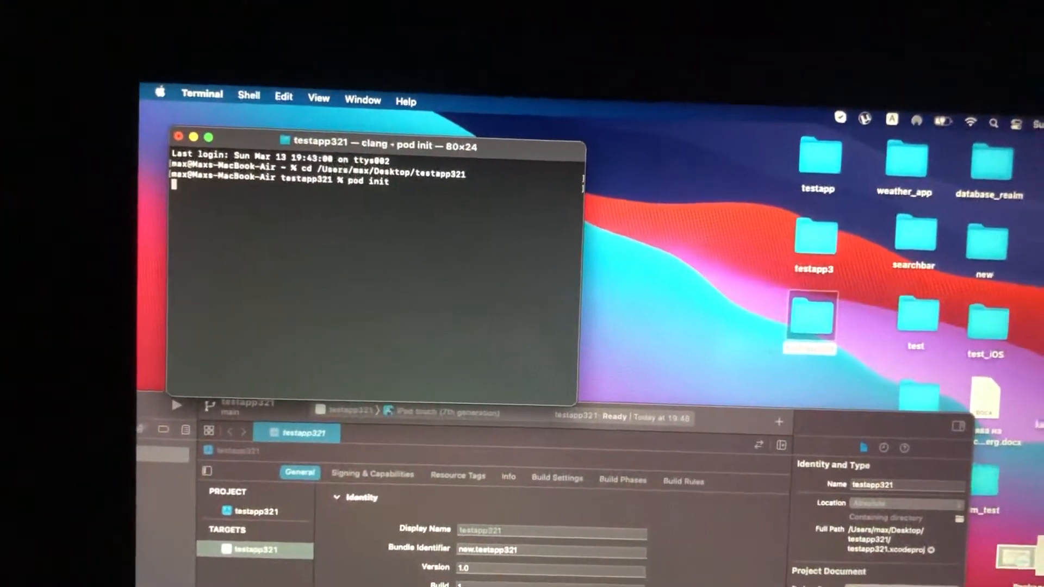
{"action": "key", "text": "Return"}
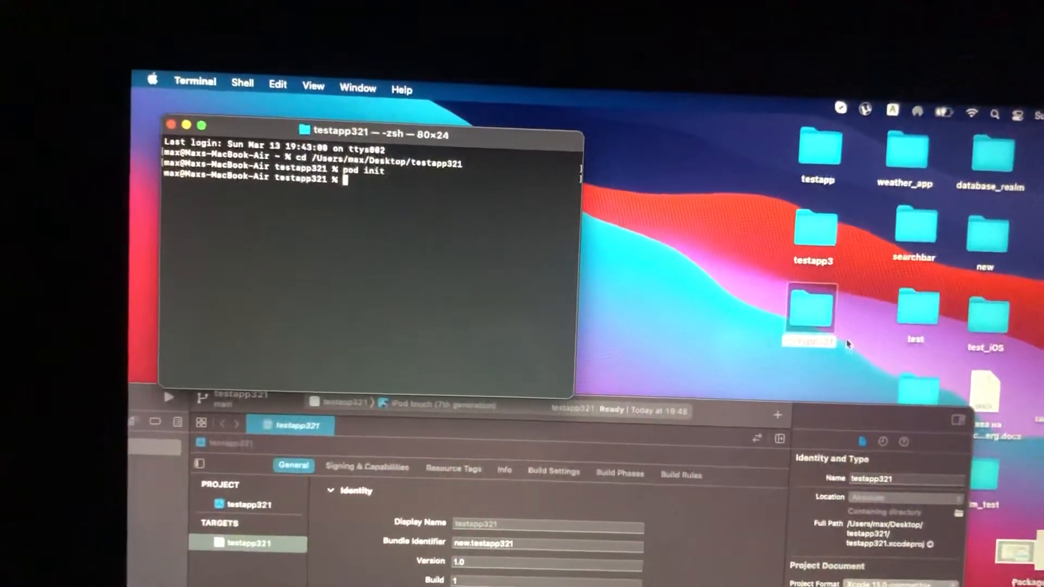
Add the line pod 'RealmSwift', '~>10' to the Podfile in TextEdit.
{"action": "left_click", "coordinate": [809, 310]}
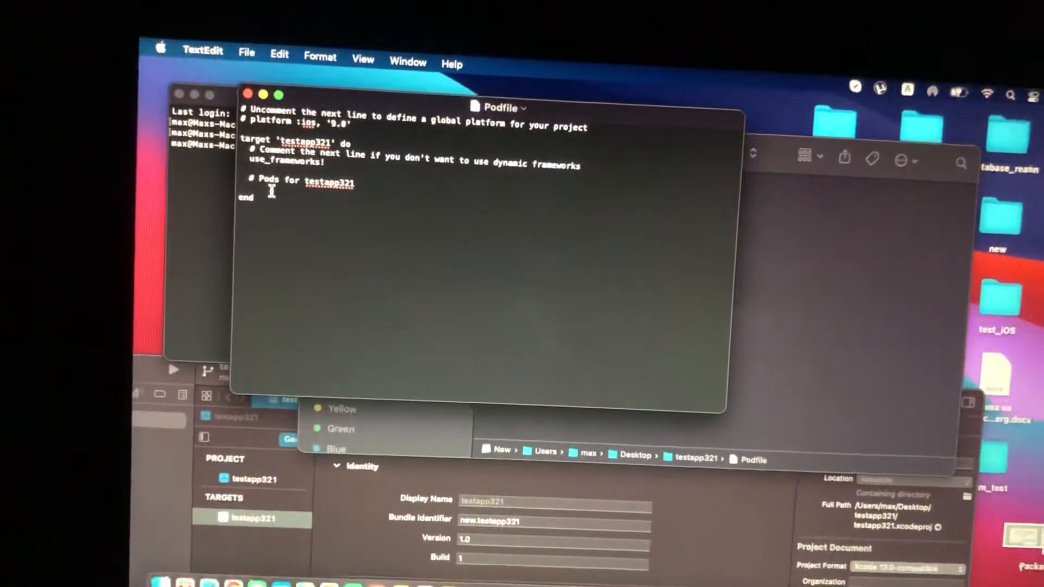
{"action": "type", "text": "pod 'RealmSwift', '~>10'"}
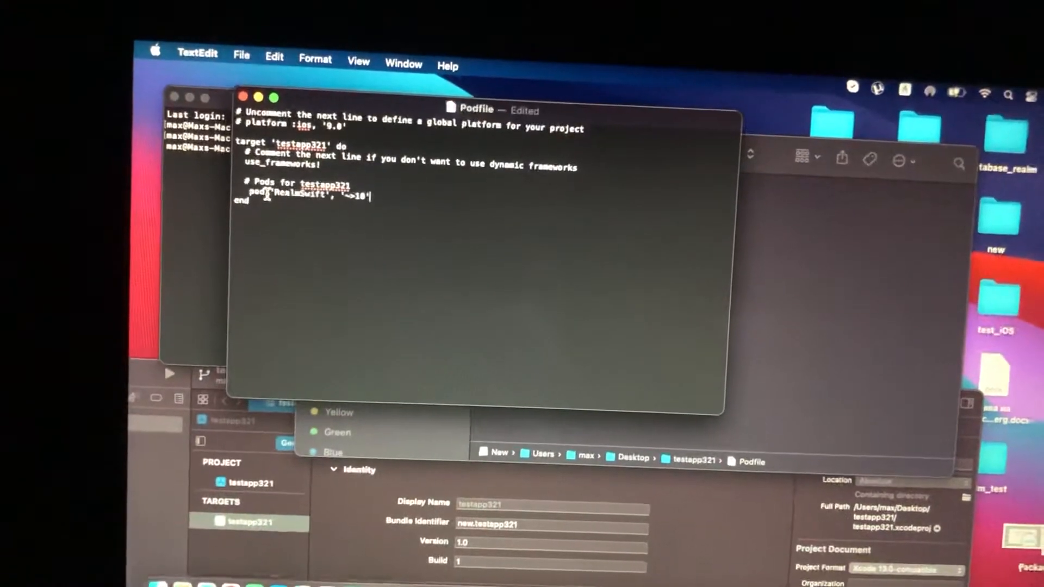